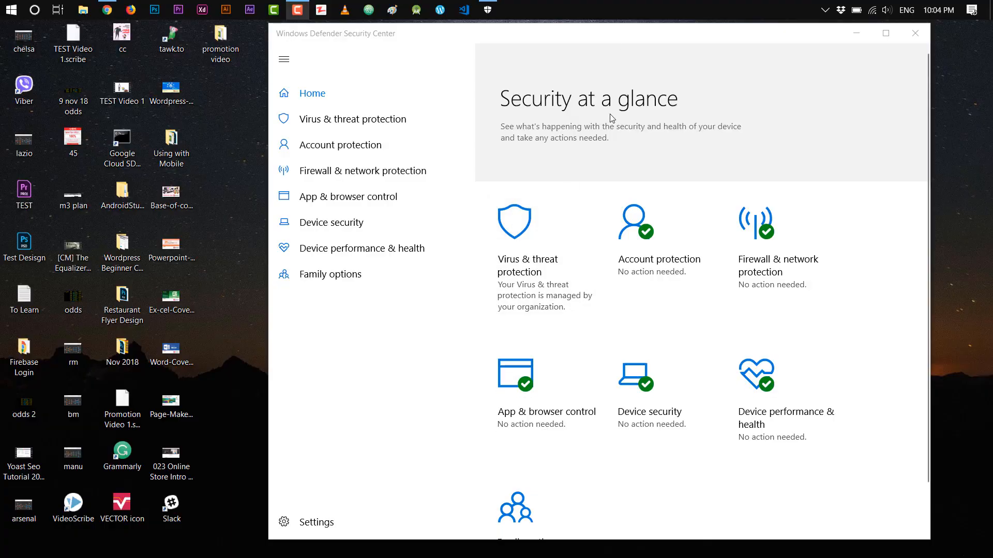
mouse_move(638, 95)
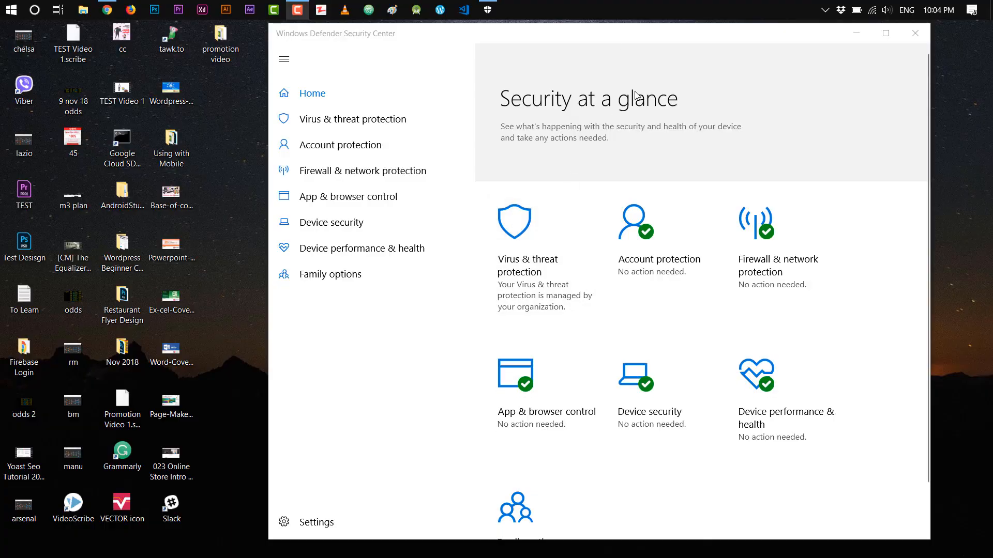
mouse_move(577, 189)
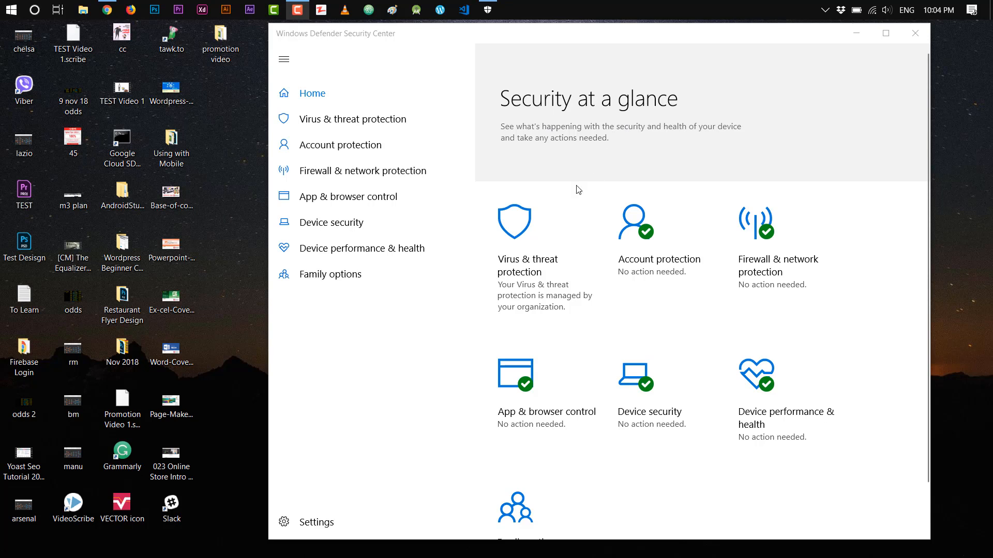
Show the Virus & threat protection page, reported as managed by the organization.
left_click(352, 119)
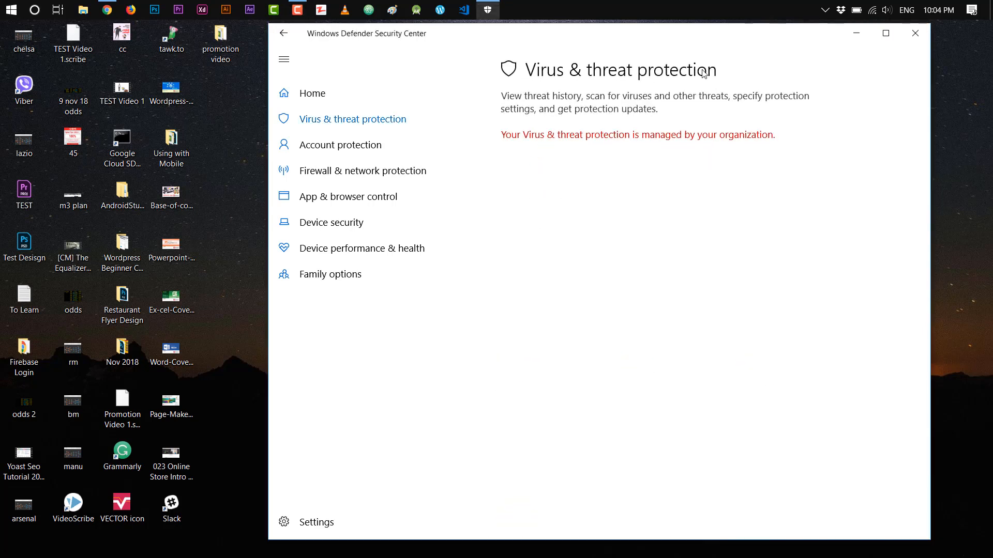
mouse_move(664, 154)
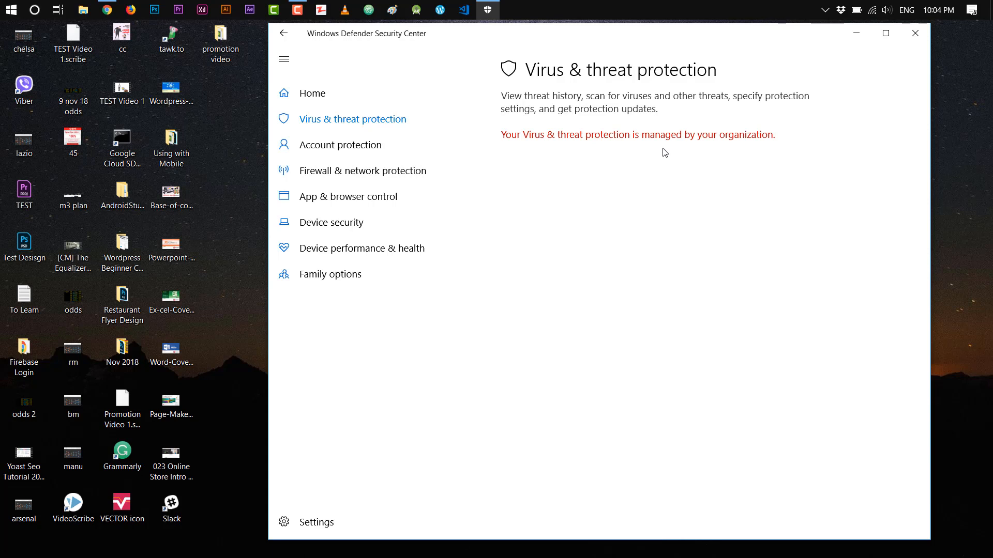
mouse_move(488, 48)
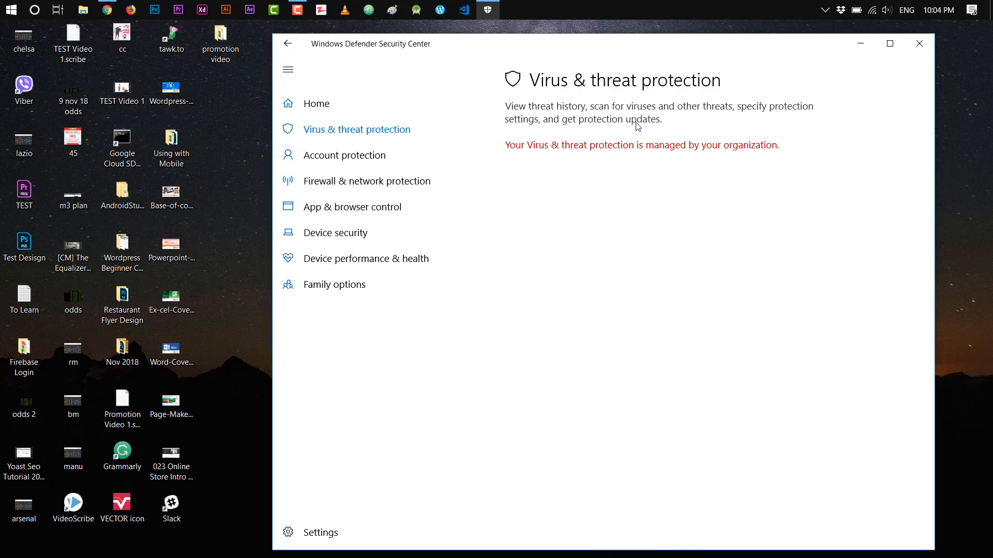
Launch Registry Editor by running 'regedit' from the Run dialog.
type("regedit")
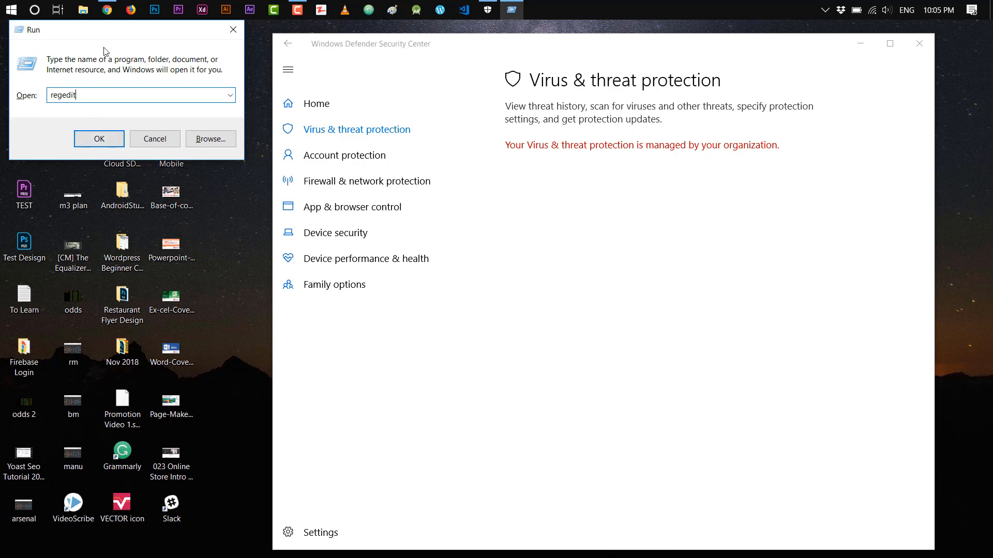
left_click_drag(105, 29, 125, 42)
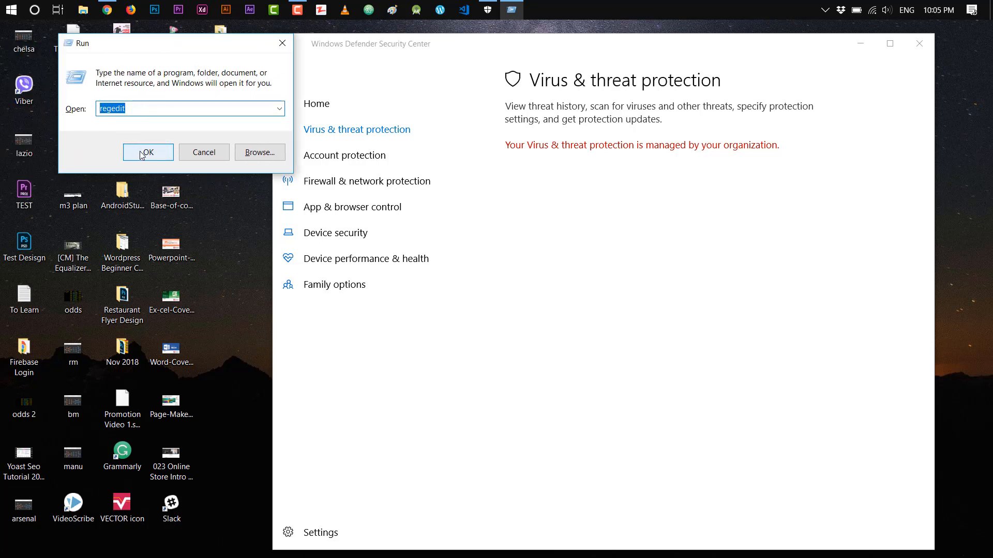
left_click(148, 152)
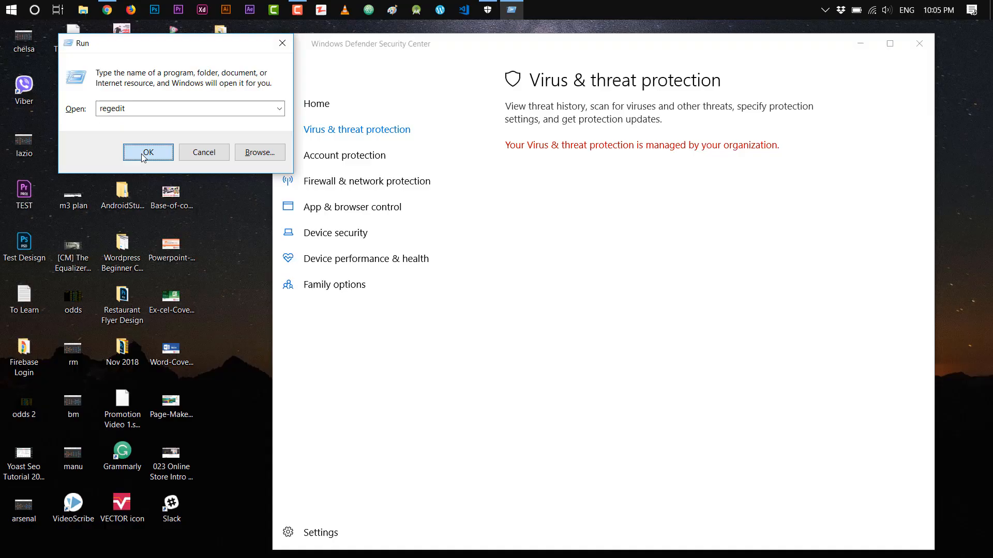
left_click(147, 152)
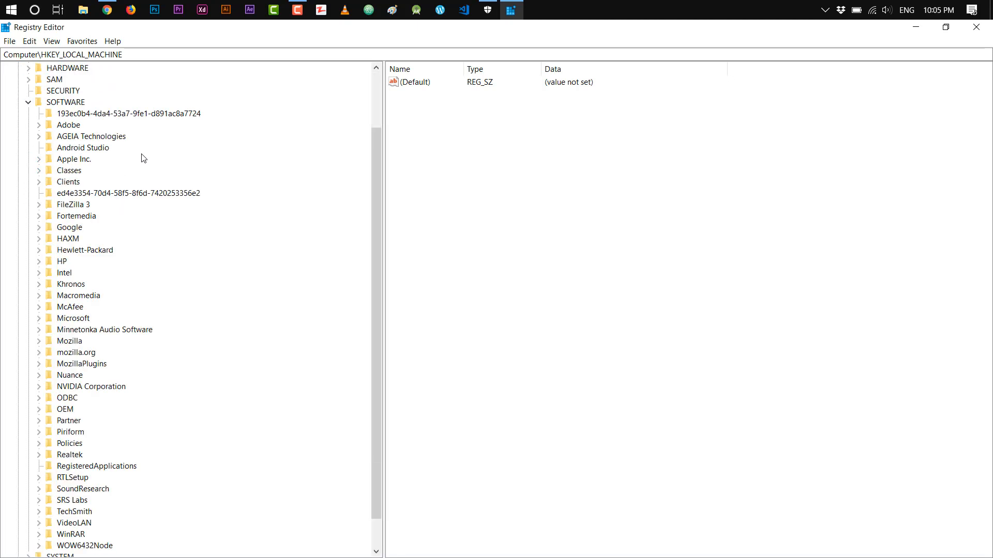
Navigate to HKLM\SOFTWARE\Policies\Microsoft\Windows Defender and list its values, including DisableAntiSpyware = 1.
left_click(65, 102)
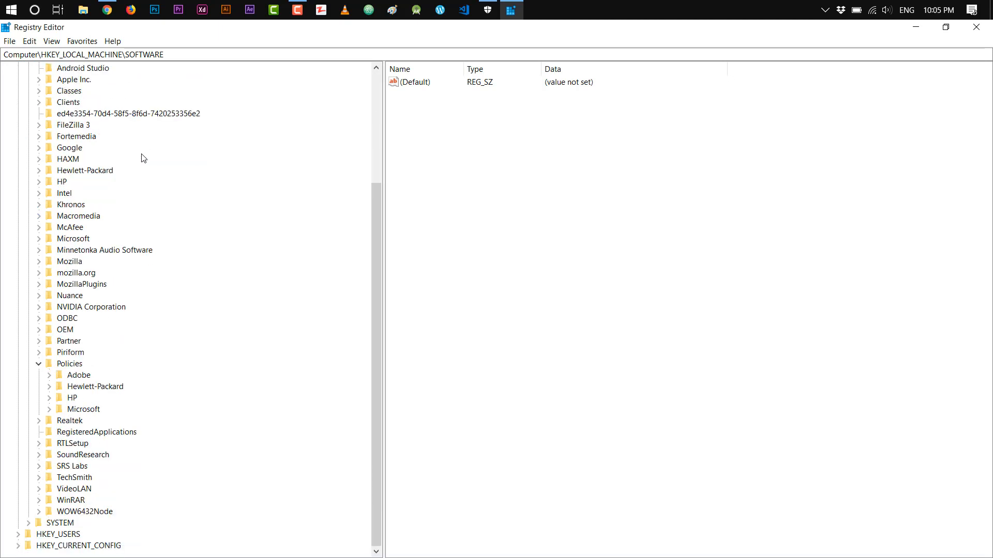
left_click(49, 409)
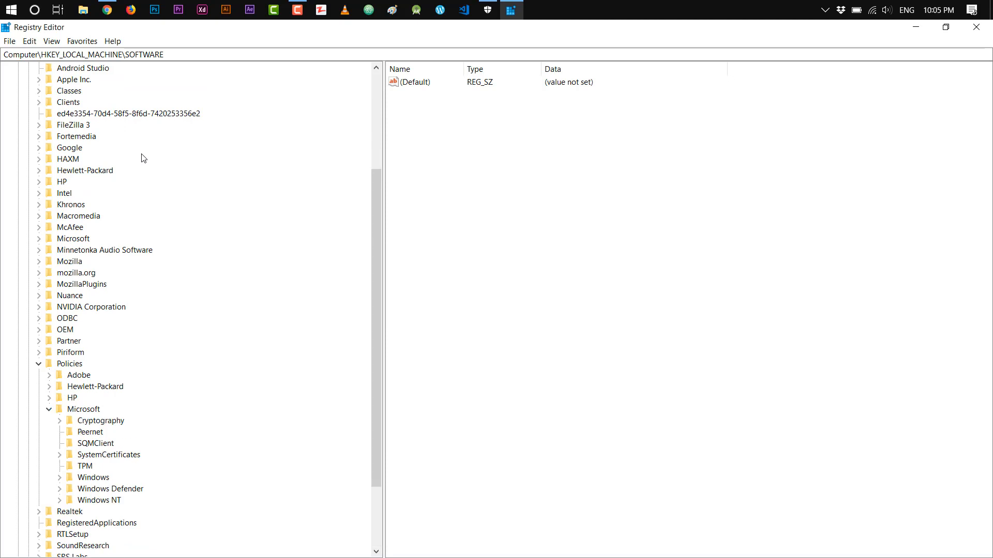
scroll("down", 3)
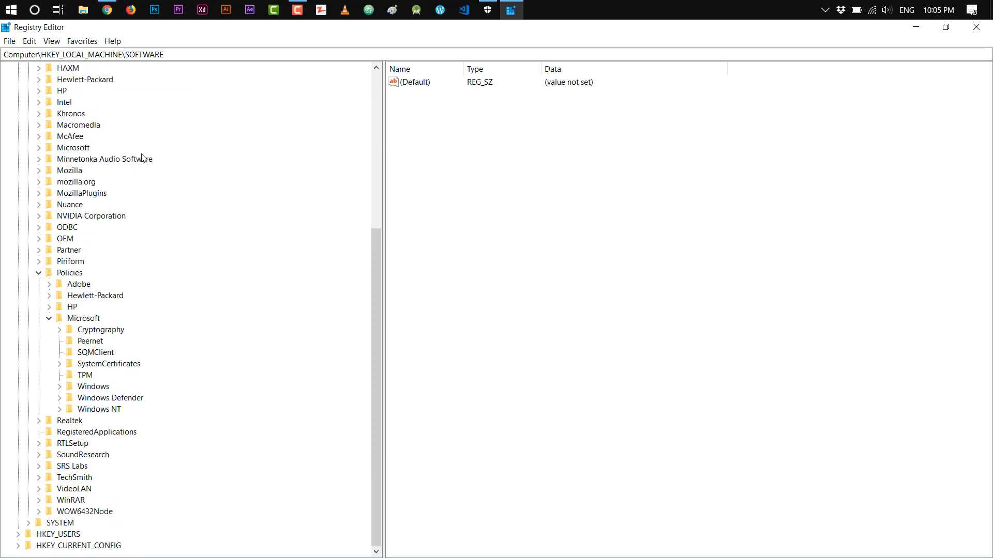
left_click(111, 397)
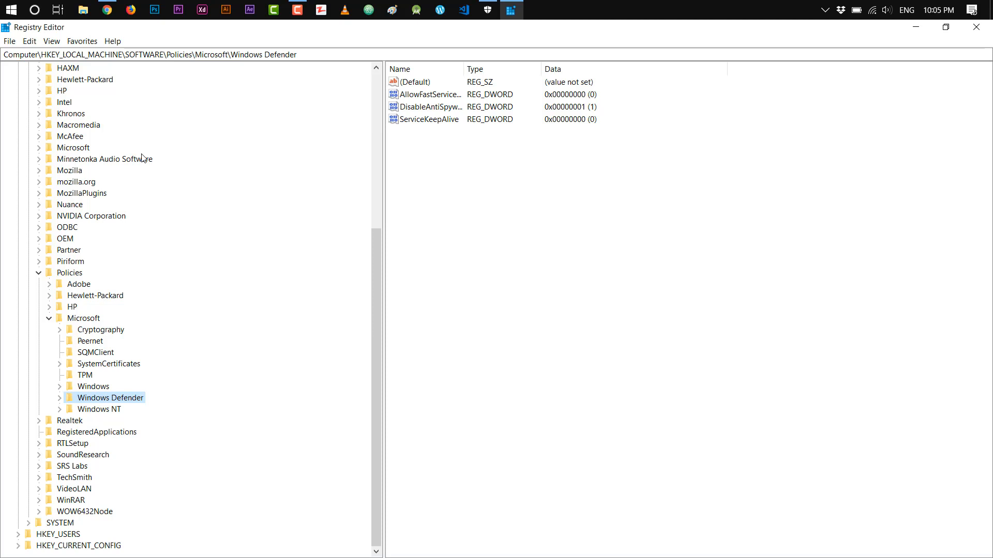
Export the Windows Defender key as a backup registry file named 'reg ba' in Documents.
right_click(111, 397)
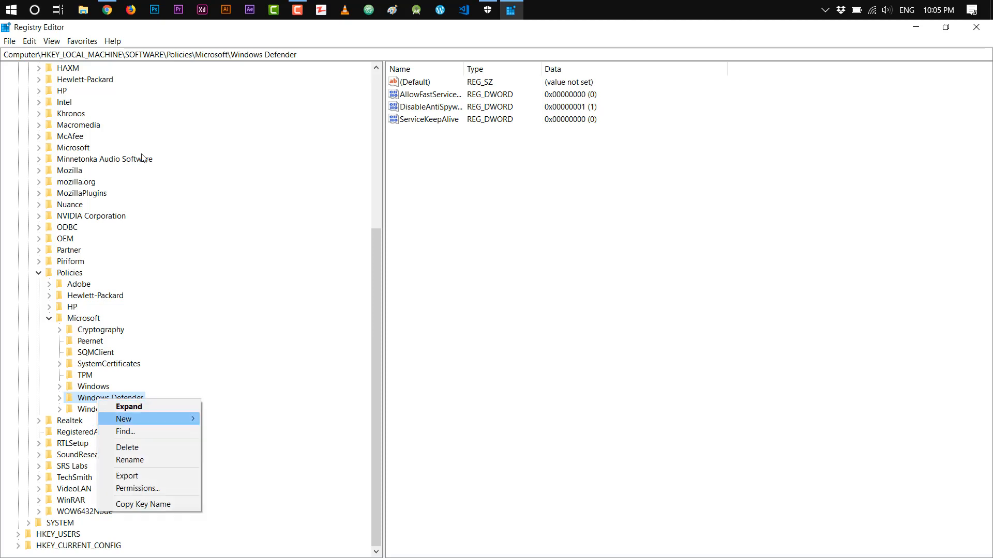
left_click(127, 476)
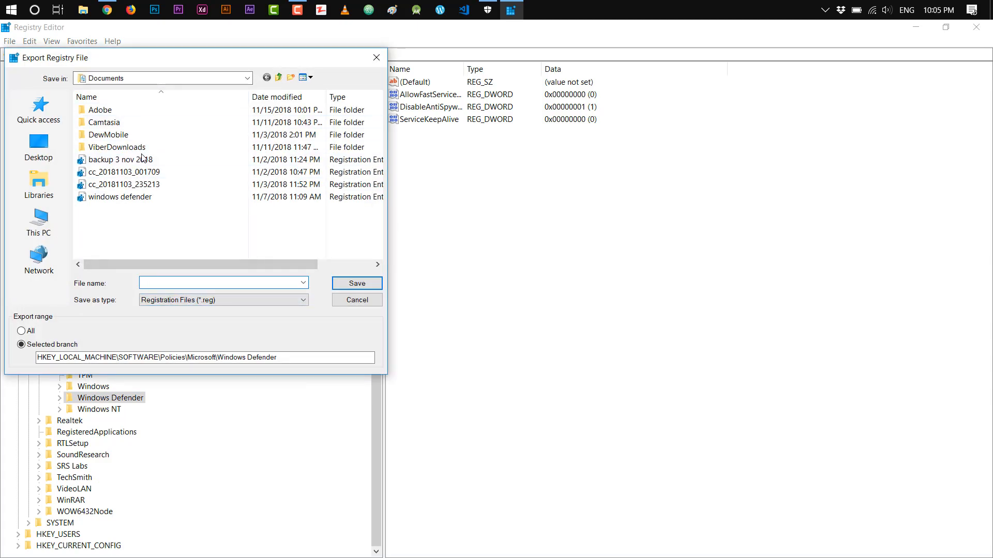
type("reg ba")
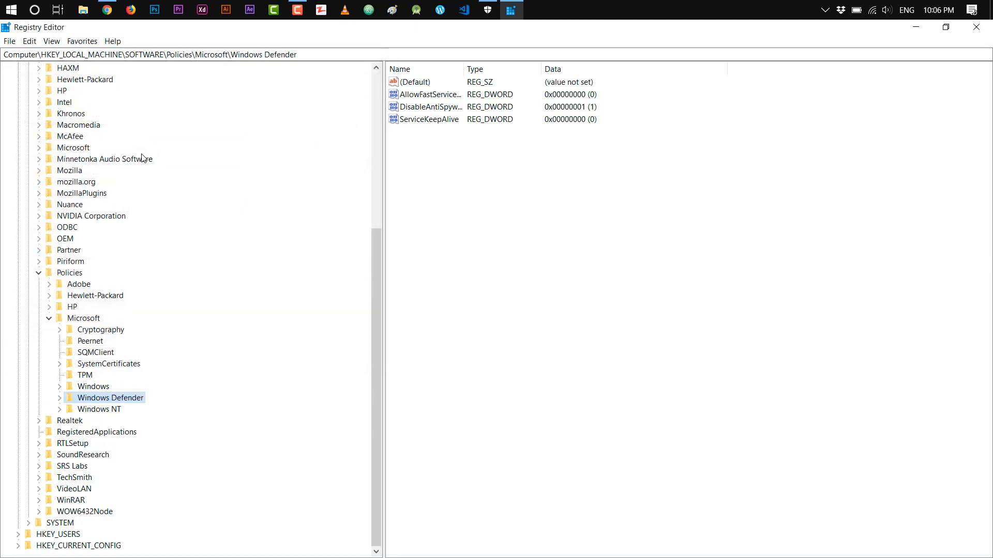
Permanently delete the Windows Defender policy key with all its subkeys.
right_click(111, 397)
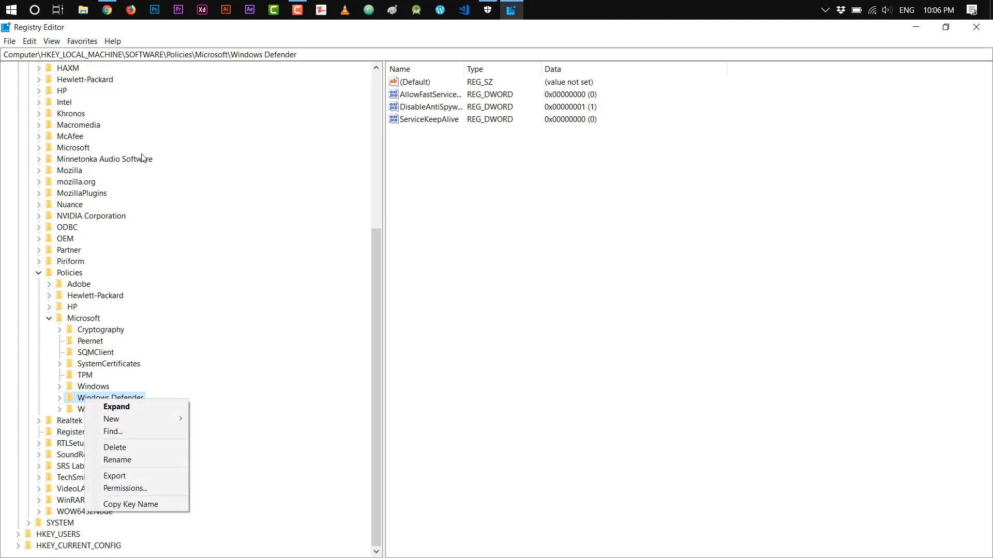
left_click(114, 447)
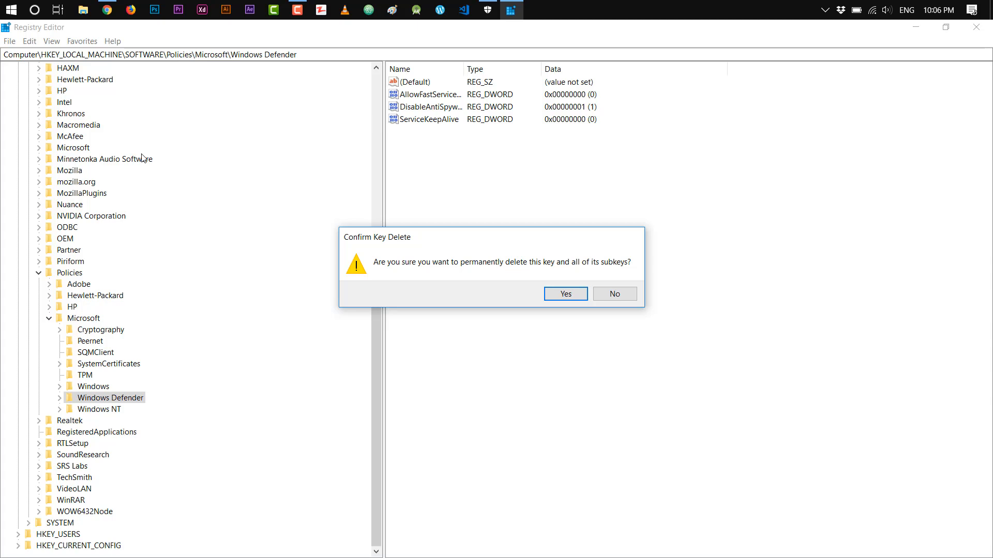
left_click(564, 294)
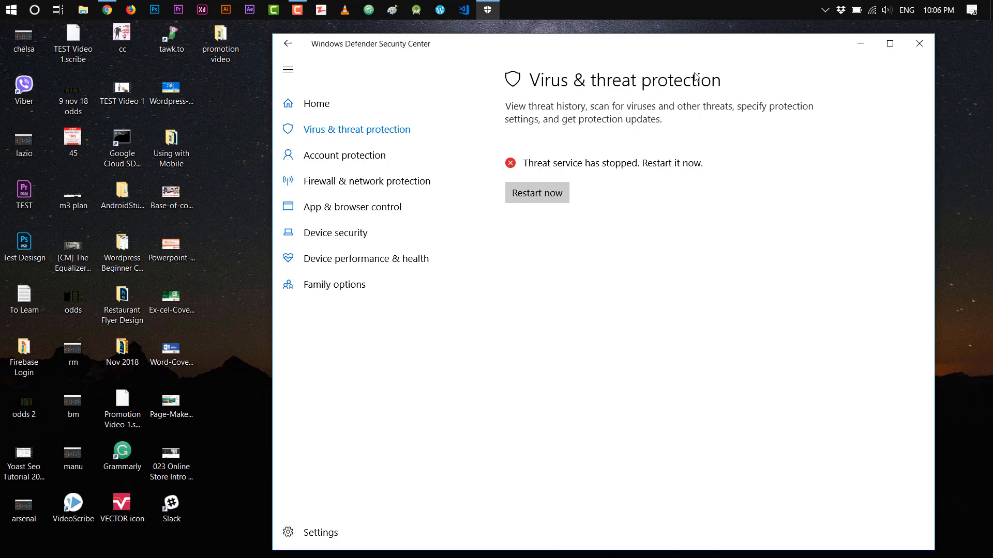
mouse_move(621, 212)
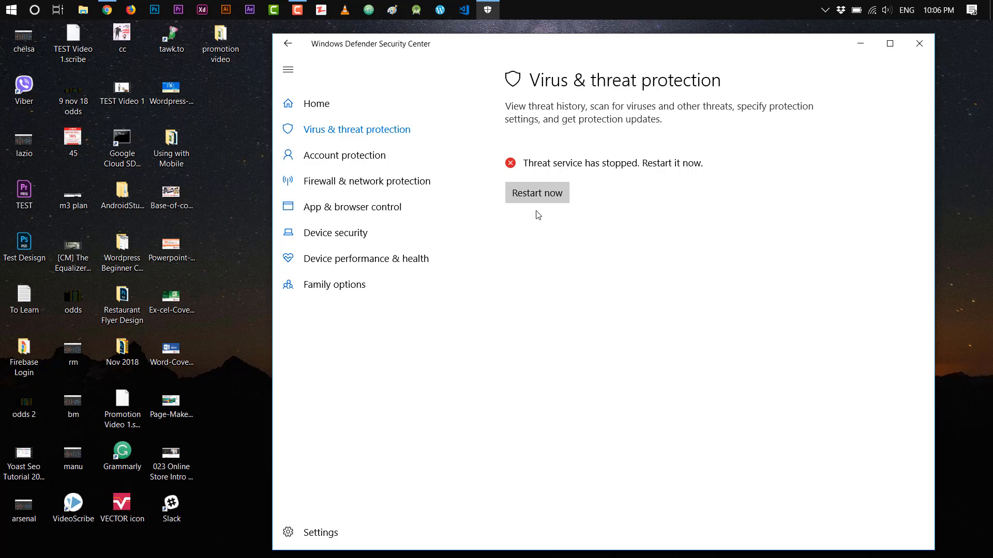
mouse_move(621, 240)
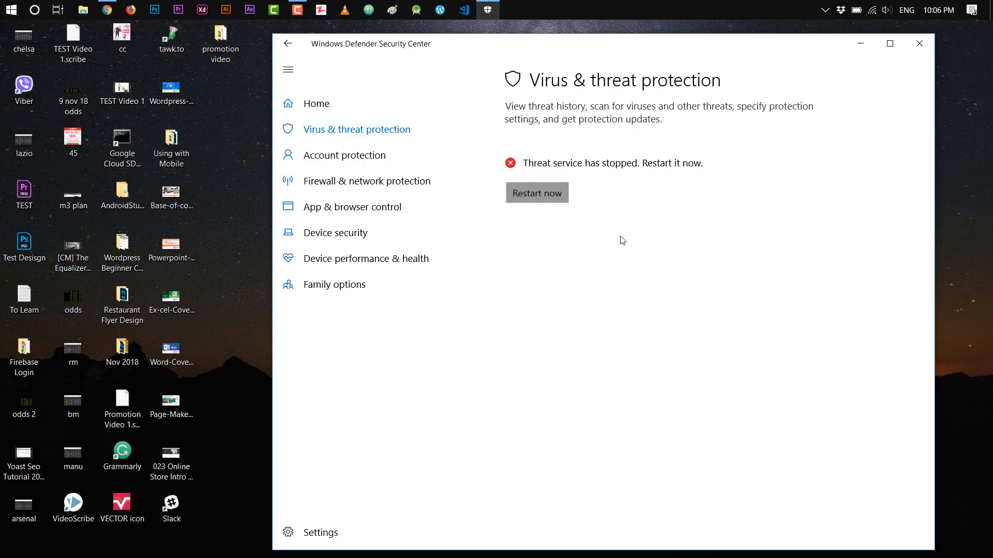
Restart the stopped threat service and wait until threat history loads showing 0 threats found.
left_click(537, 192)
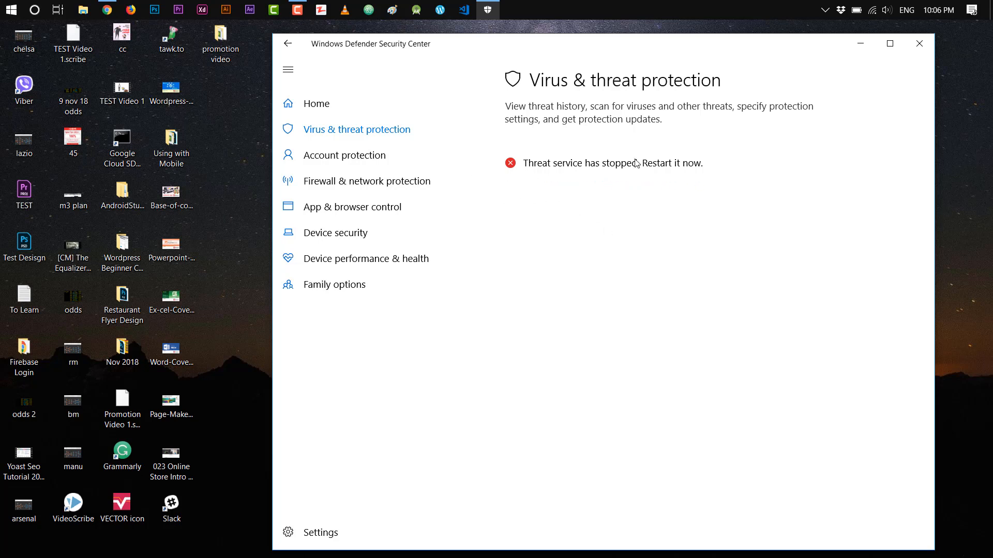
left_click(670, 163)
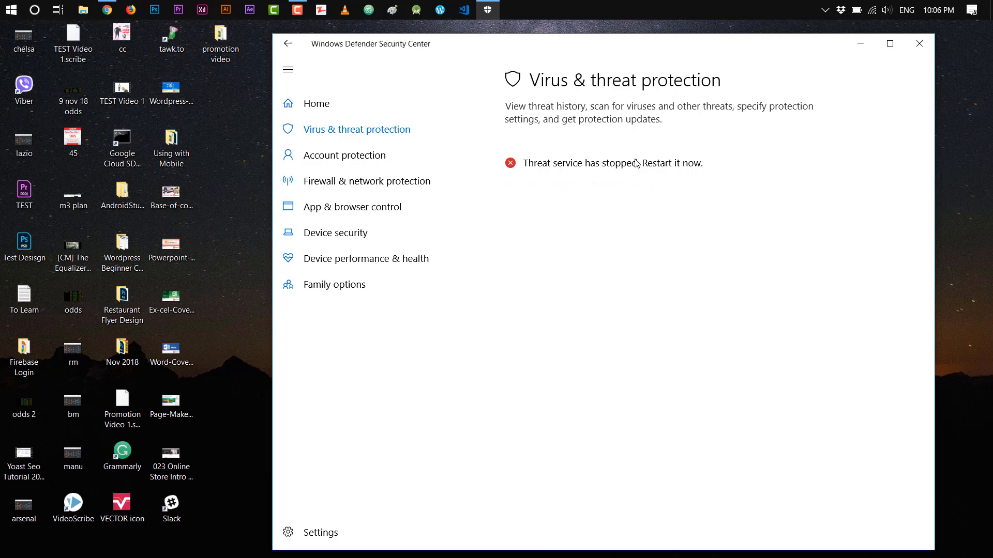
left_click(670, 163)
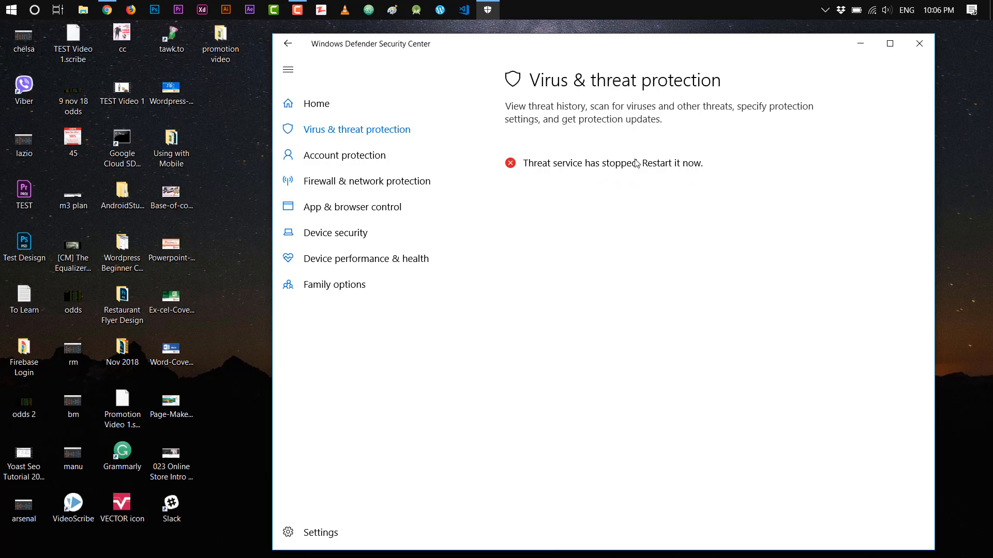
left_click(670, 164)
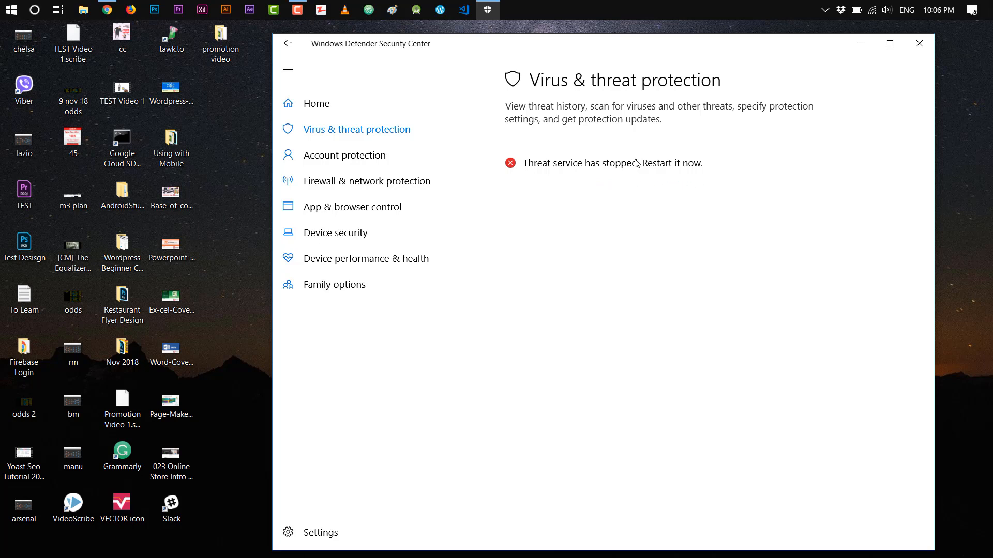
left_click(675, 162)
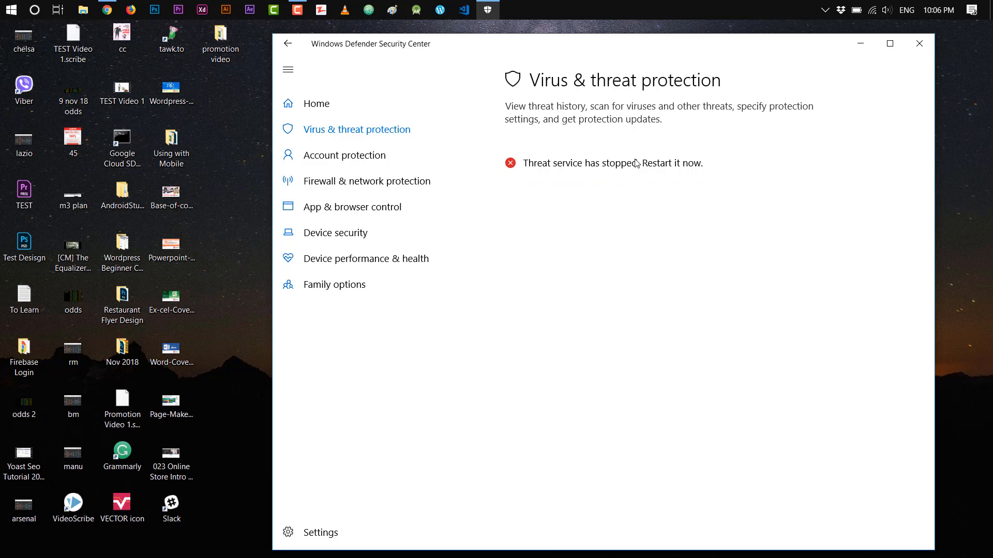
left_click(670, 163)
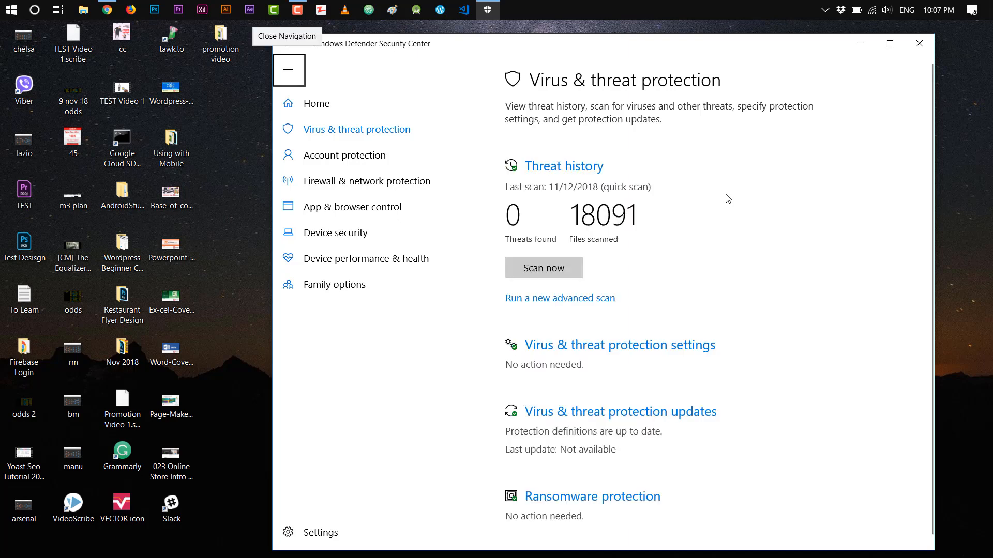
mouse_move(605, 90)
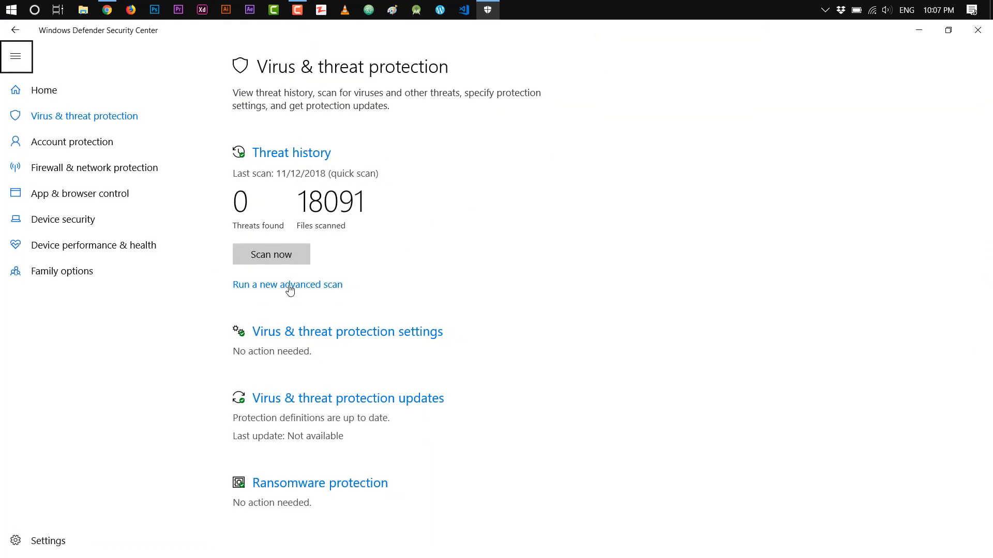
mouse_move(331, 337)
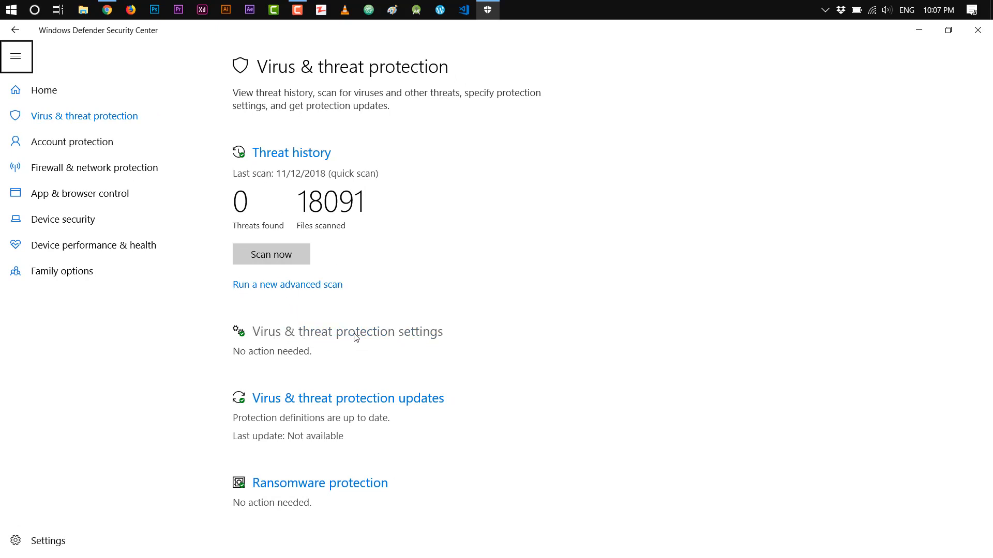
Show the Virus & threat protection settings with real-time and cloud-delivered protection on.
left_click(348, 331)
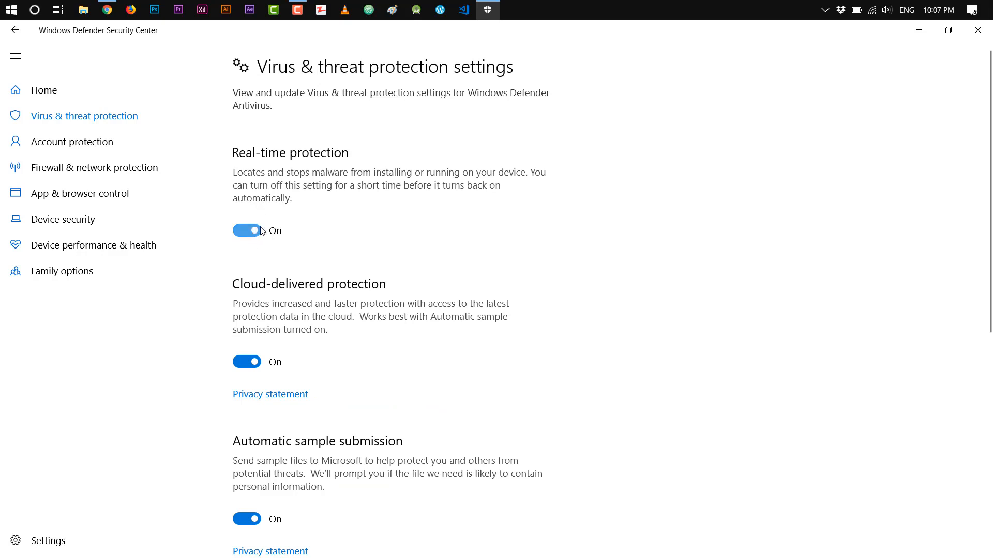
left_click(247, 231)
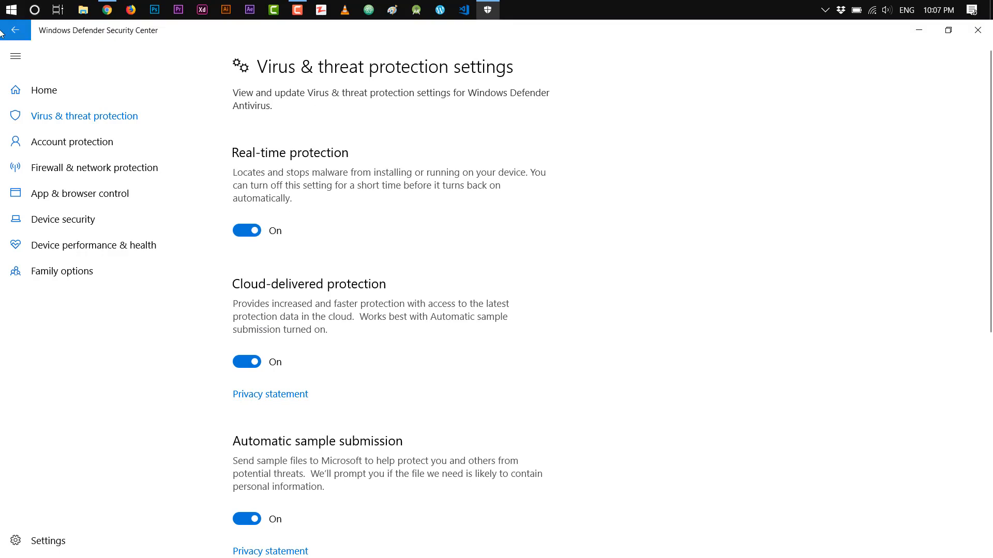
From the home overview, turn real-time protection back on under Virus & threat protection.
left_click(15, 30)
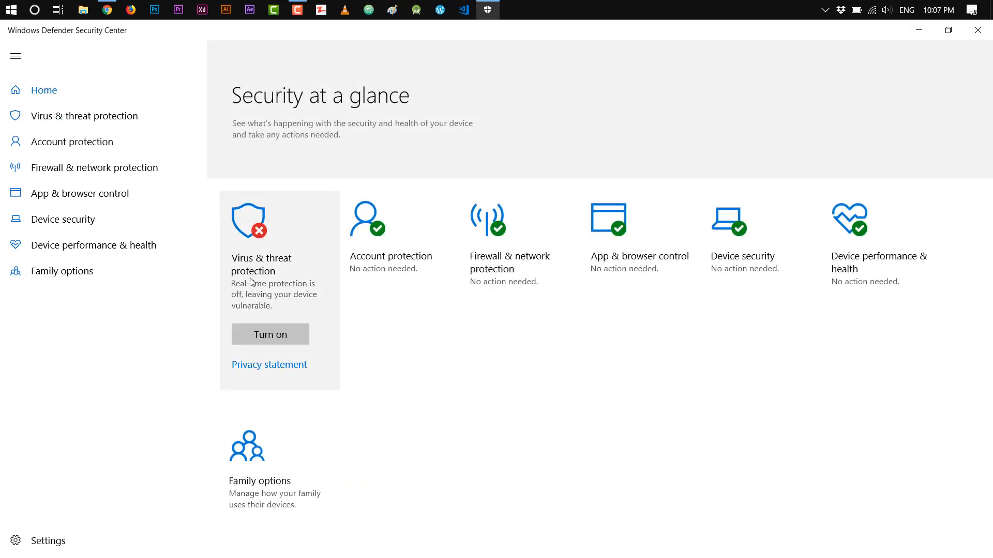
mouse_move(270, 334)
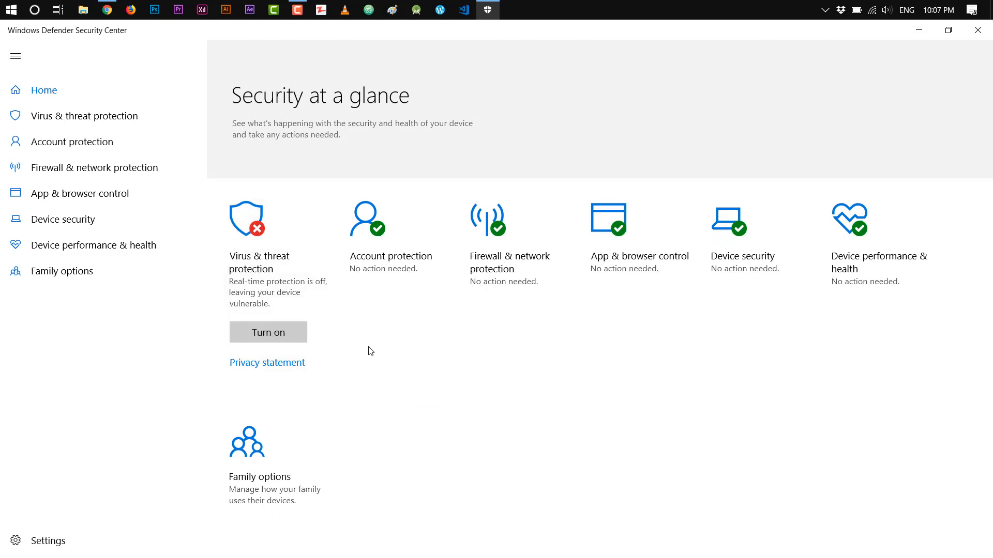
left_click(82, 116)
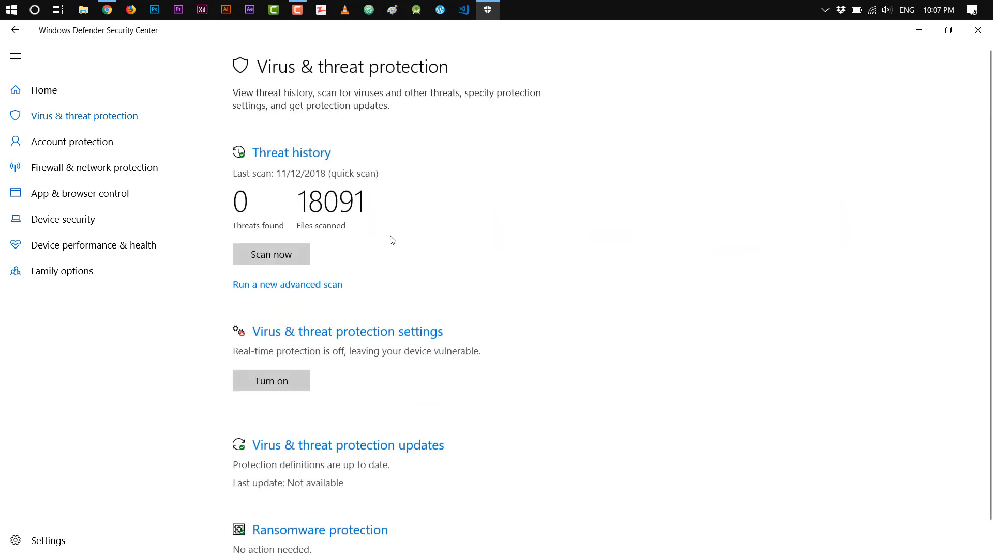
left_click(270, 381)
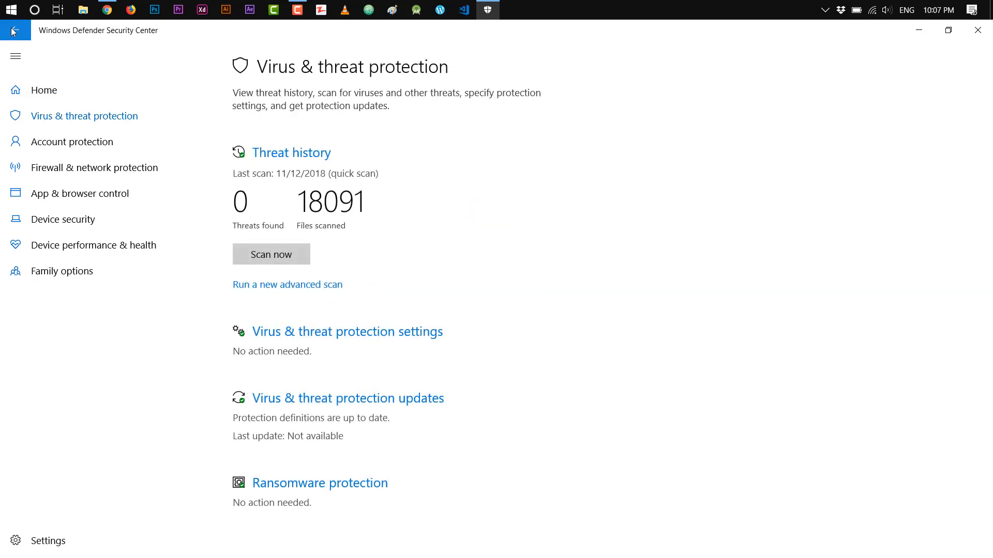
Confirm every security area shows green on the home page and close Security Center.
left_click(43, 90)
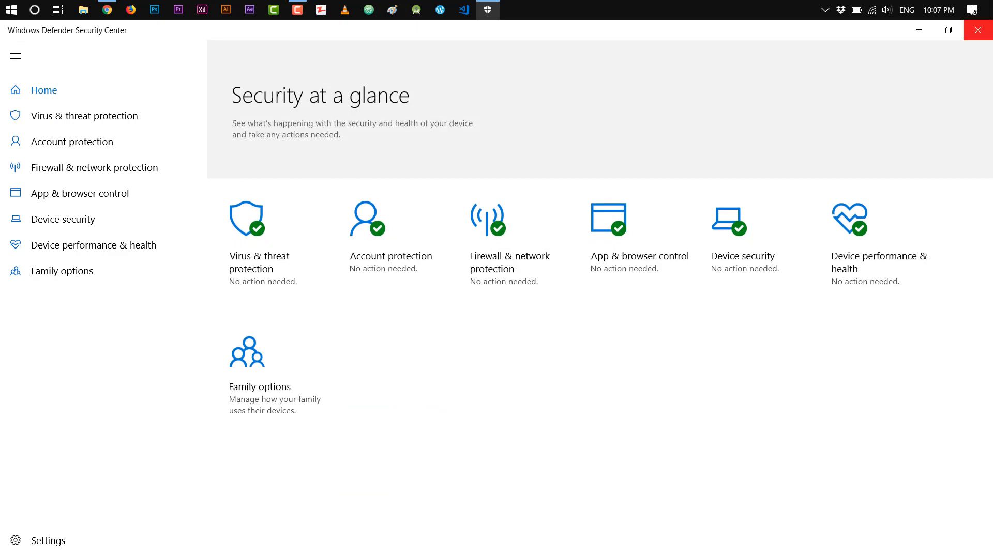
left_click(977, 30)
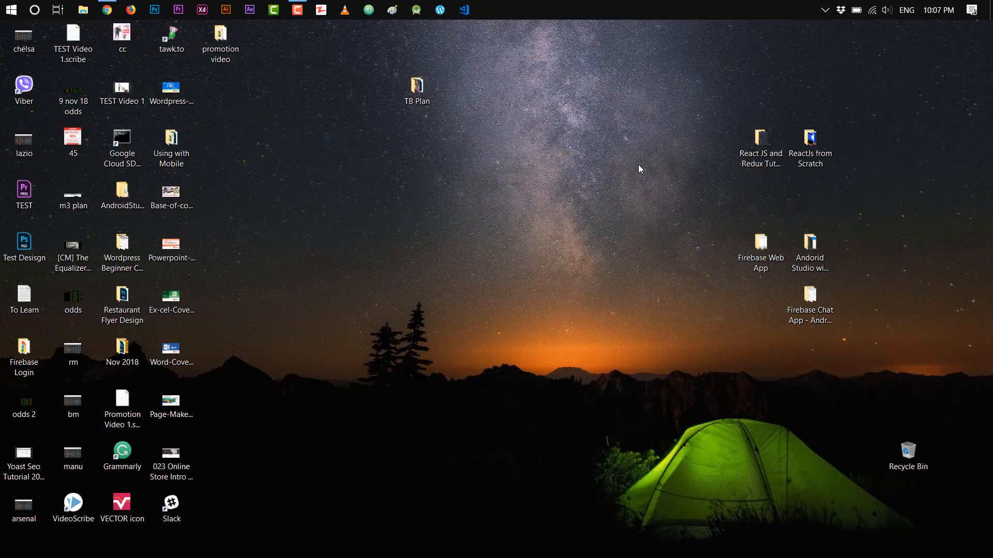